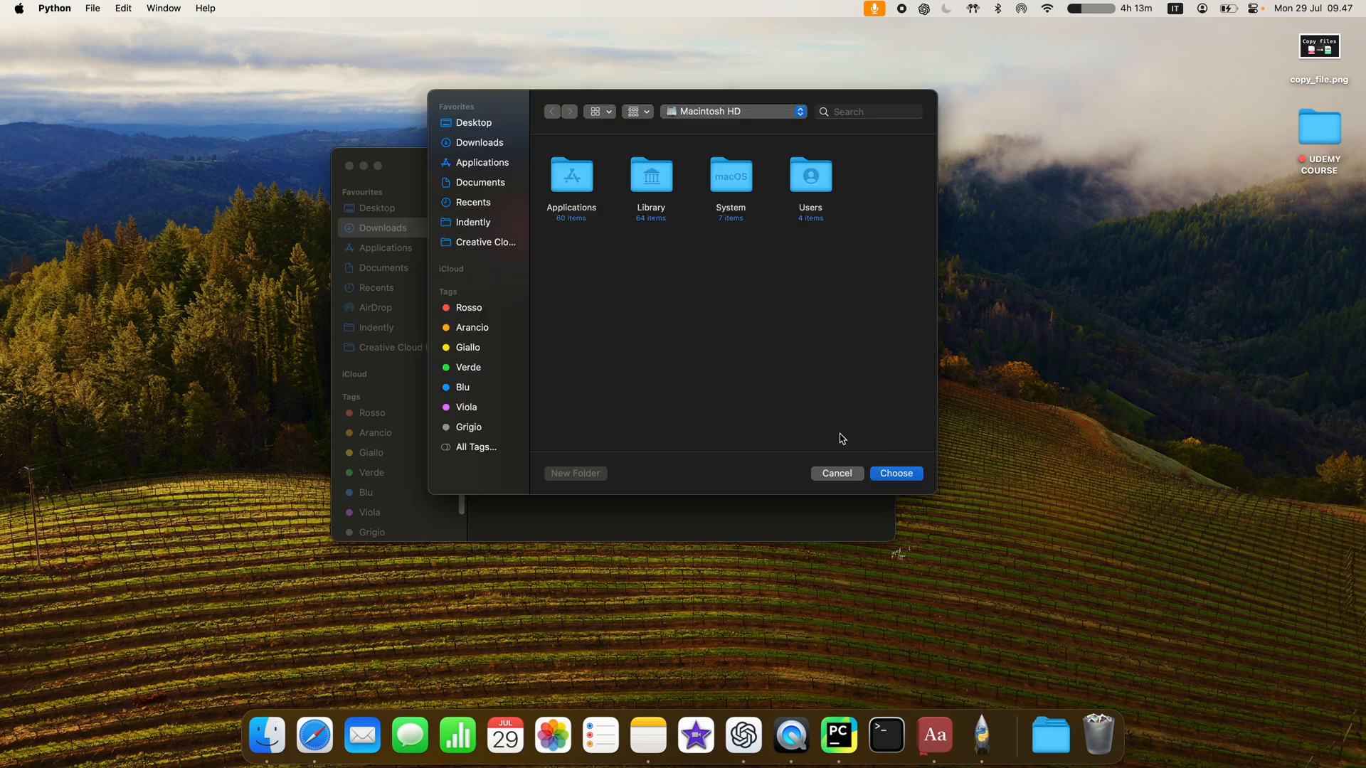
Step: Choose the Desktop as the destination folder in the 'Pick a location' dialog
click(894, 473)
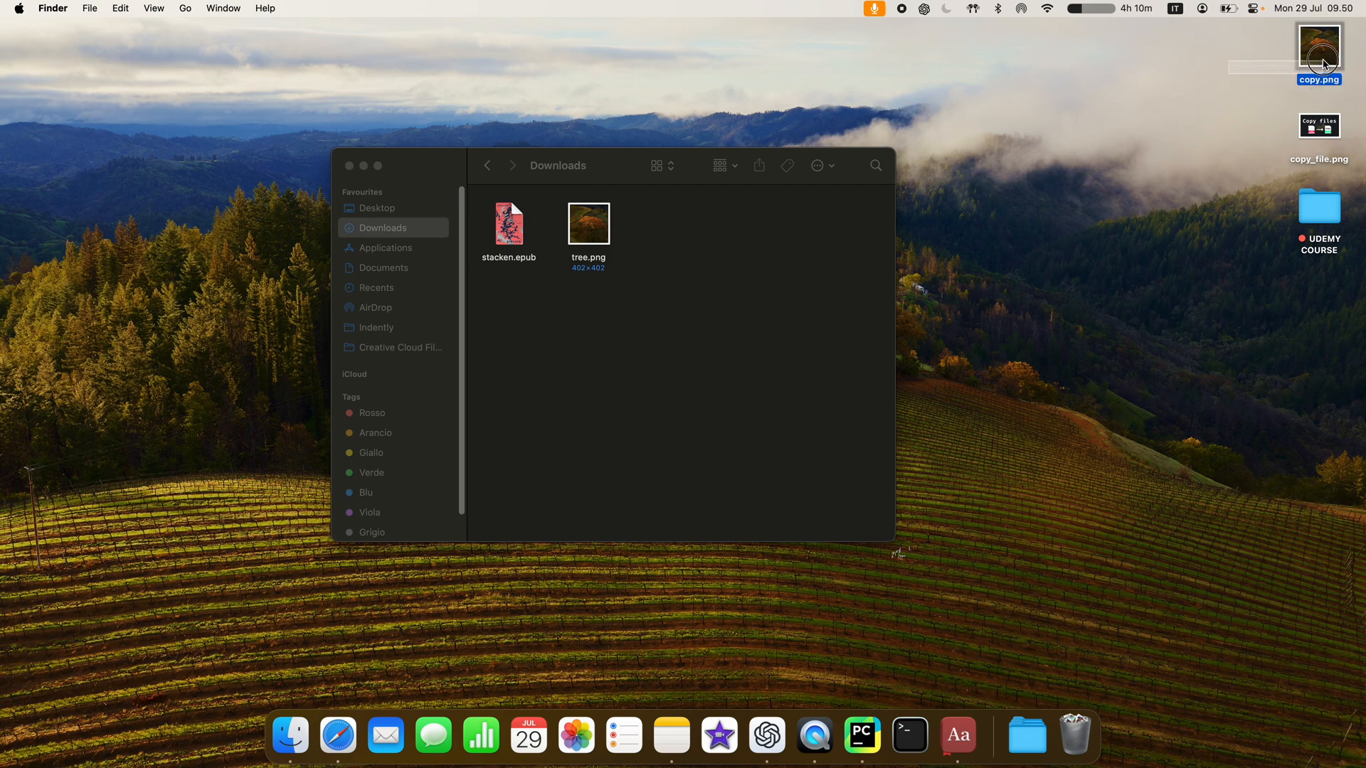
Step: Select the new copy.png icon on the Desktop to confirm it was created
click(861, 734)
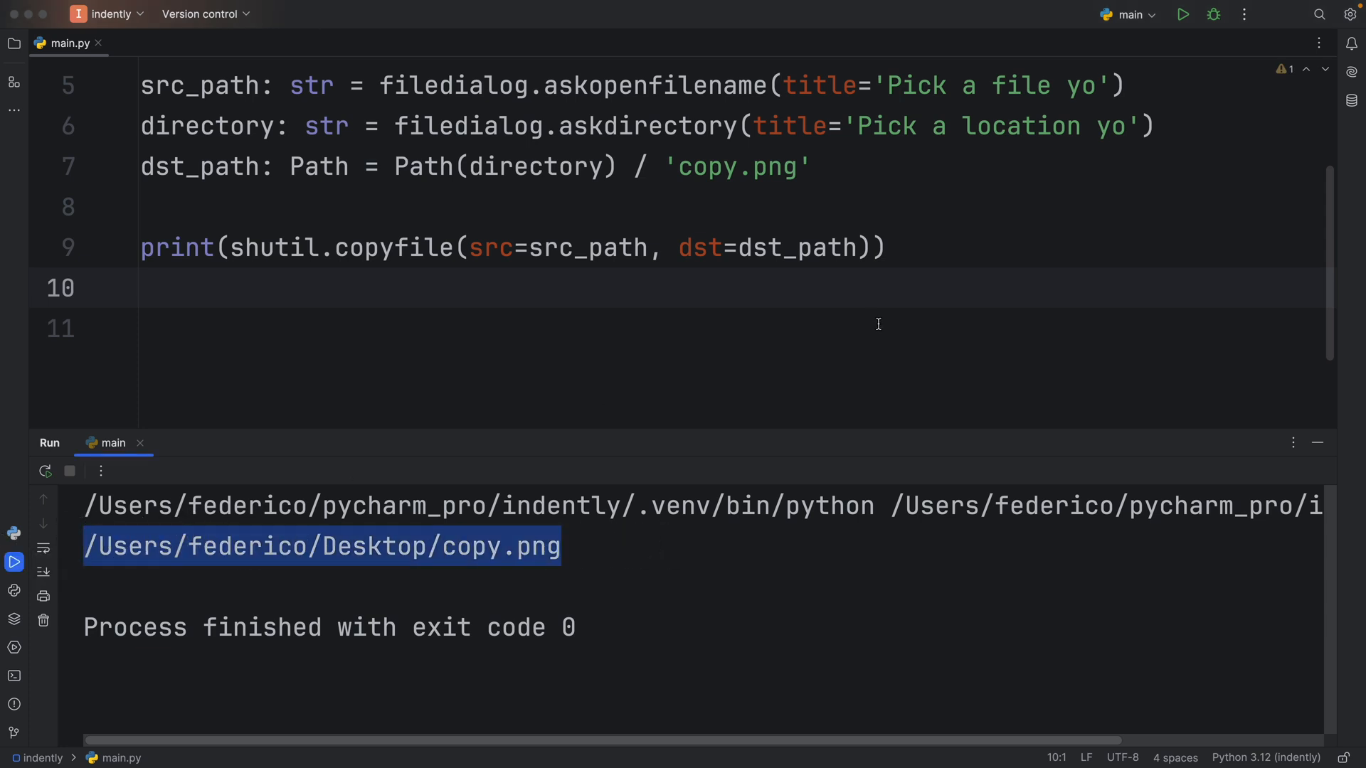